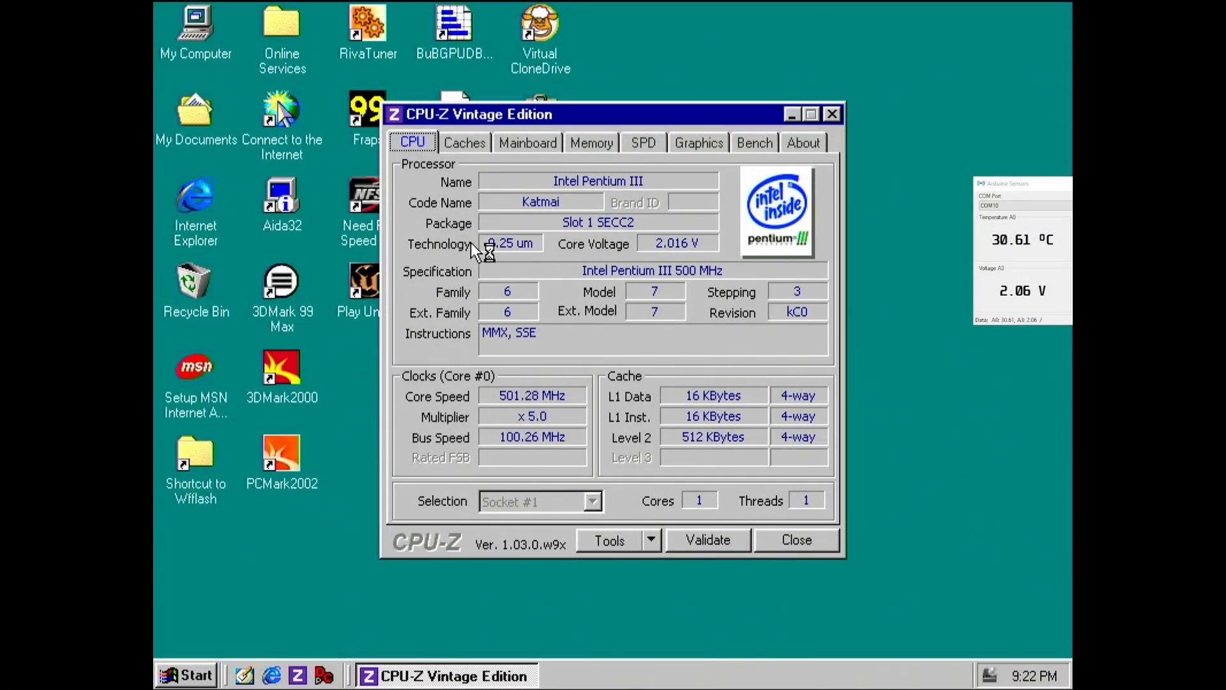
pyautogui.moveTo(438, 303)
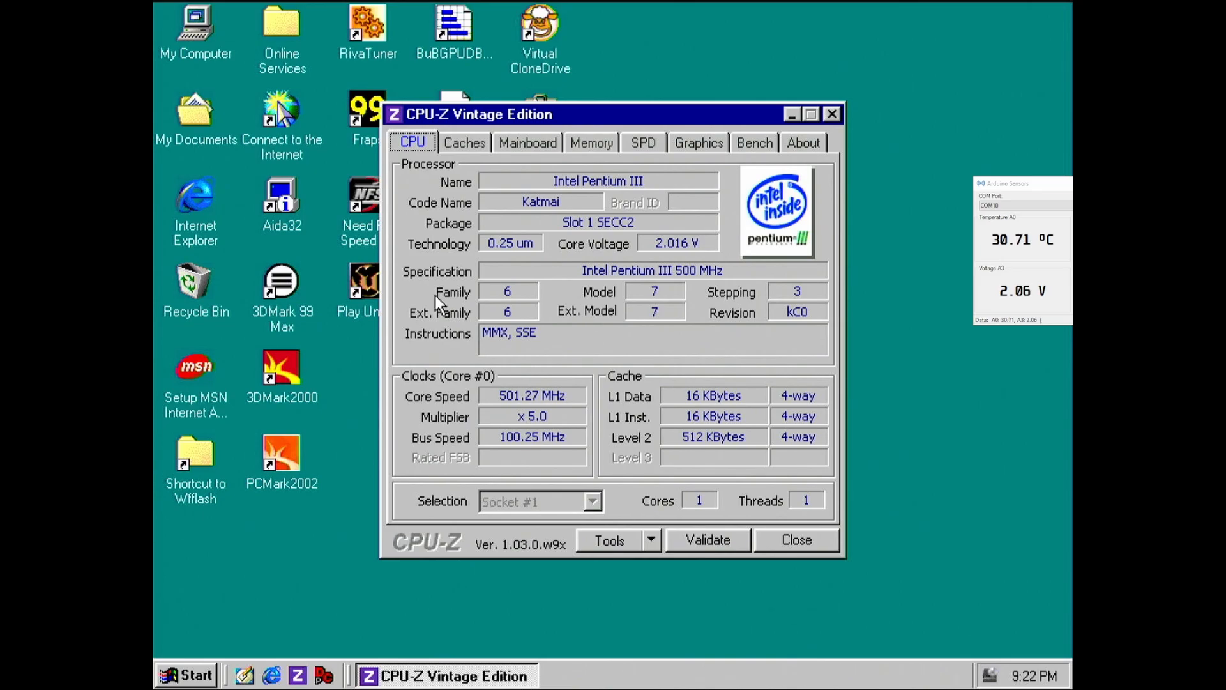
pyautogui.moveTo(444, 337)
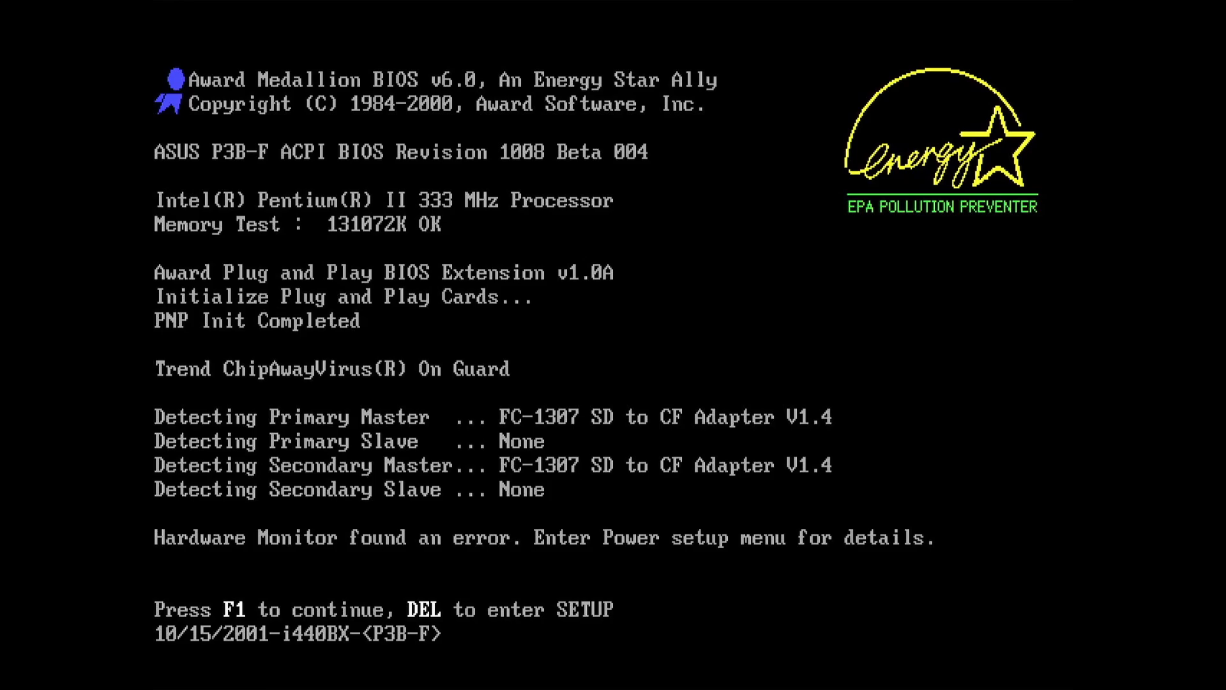
# Enter BIOS setup and open the HardWare Monitor page under the Power menu.
pyautogui.press('Delete')
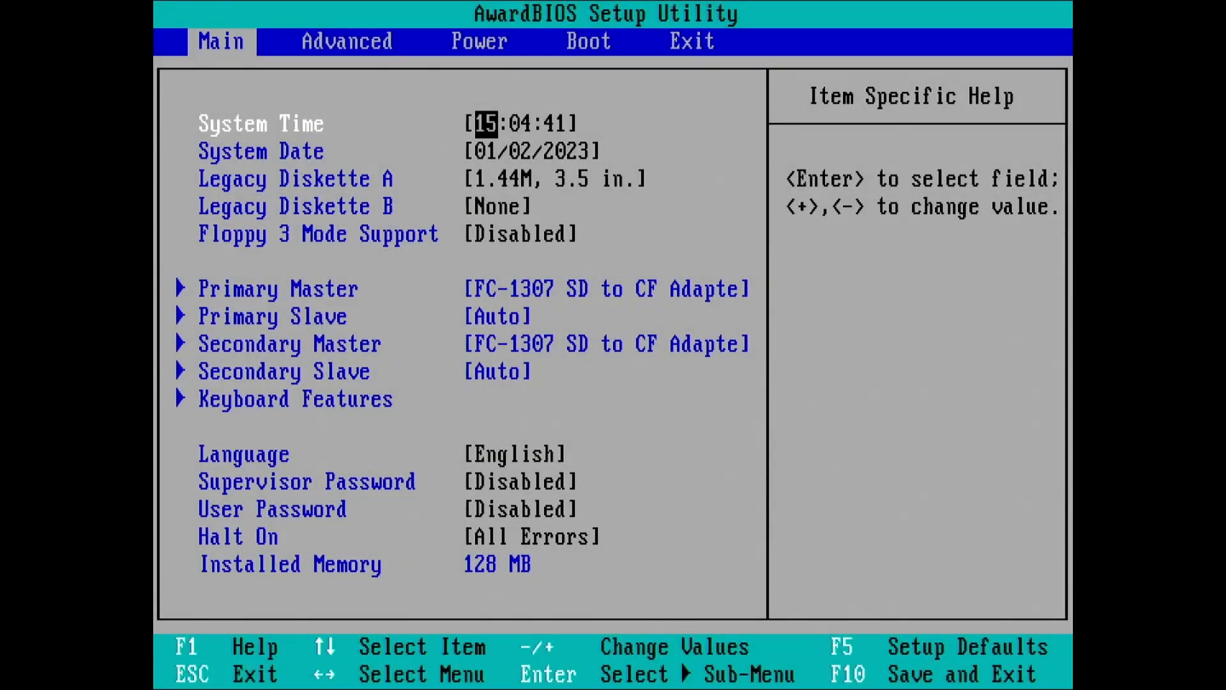
pyautogui.click(477, 42)
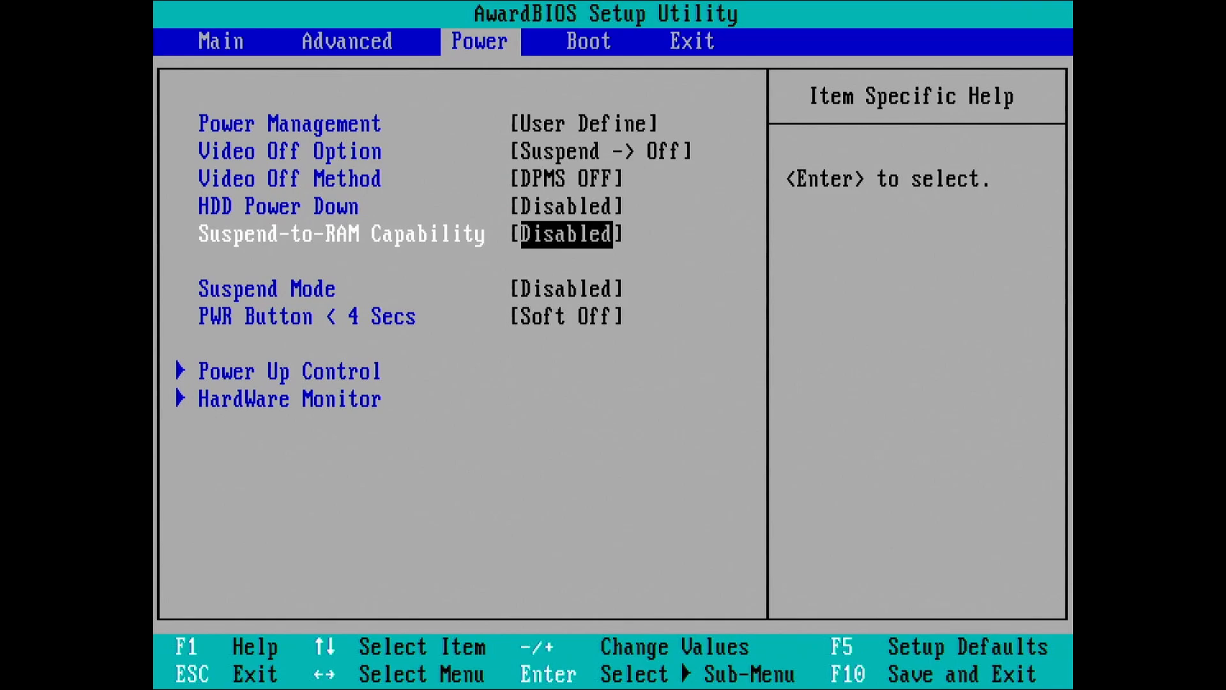
pyautogui.press('enter')
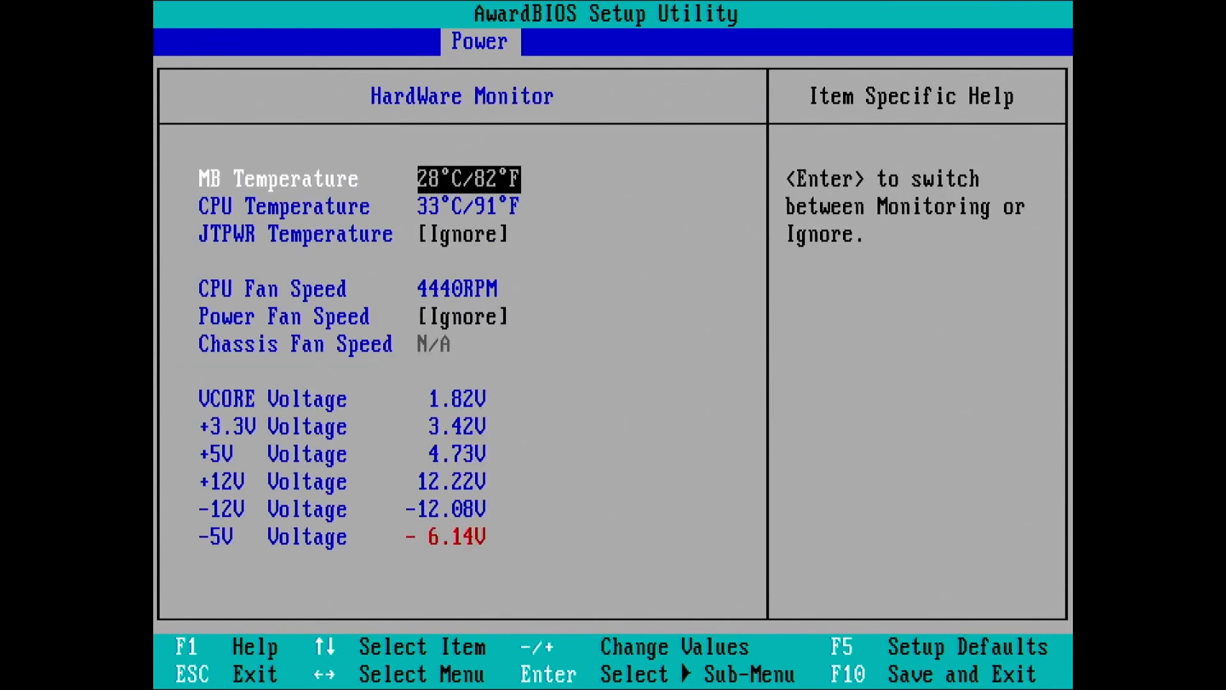
# Step through the -12V and -5V voltage readings, then back to MB Temperature.
pyautogui.press('down')
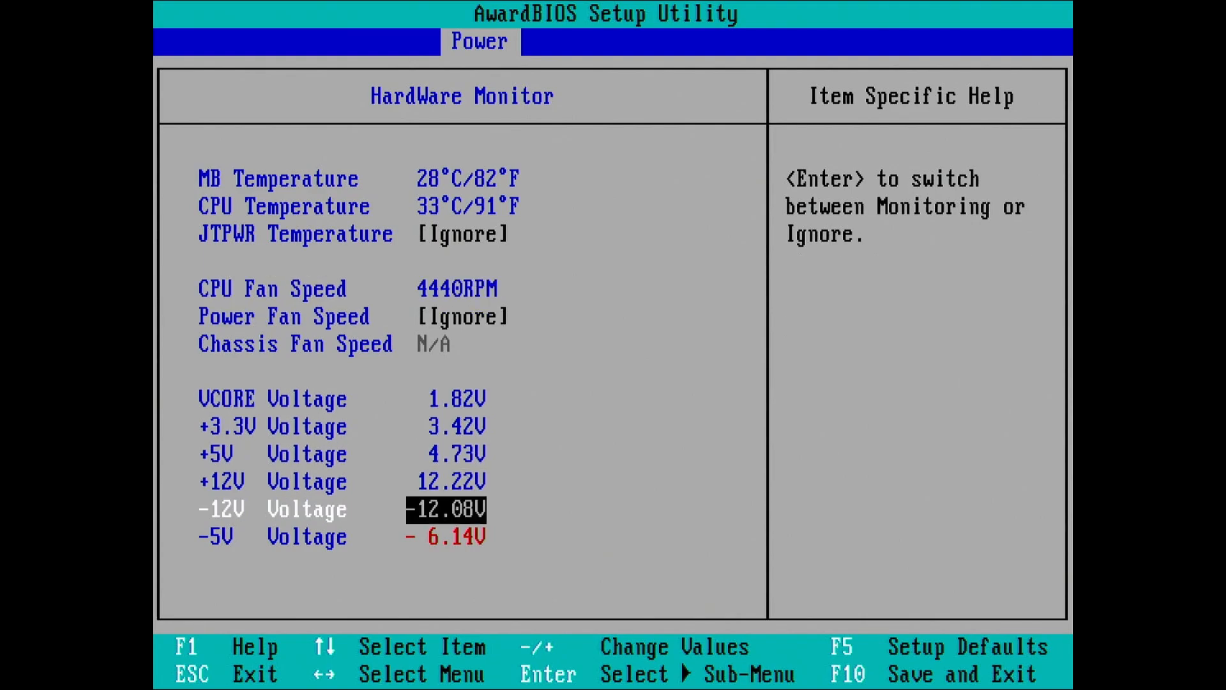
pyautogui.press('Down')
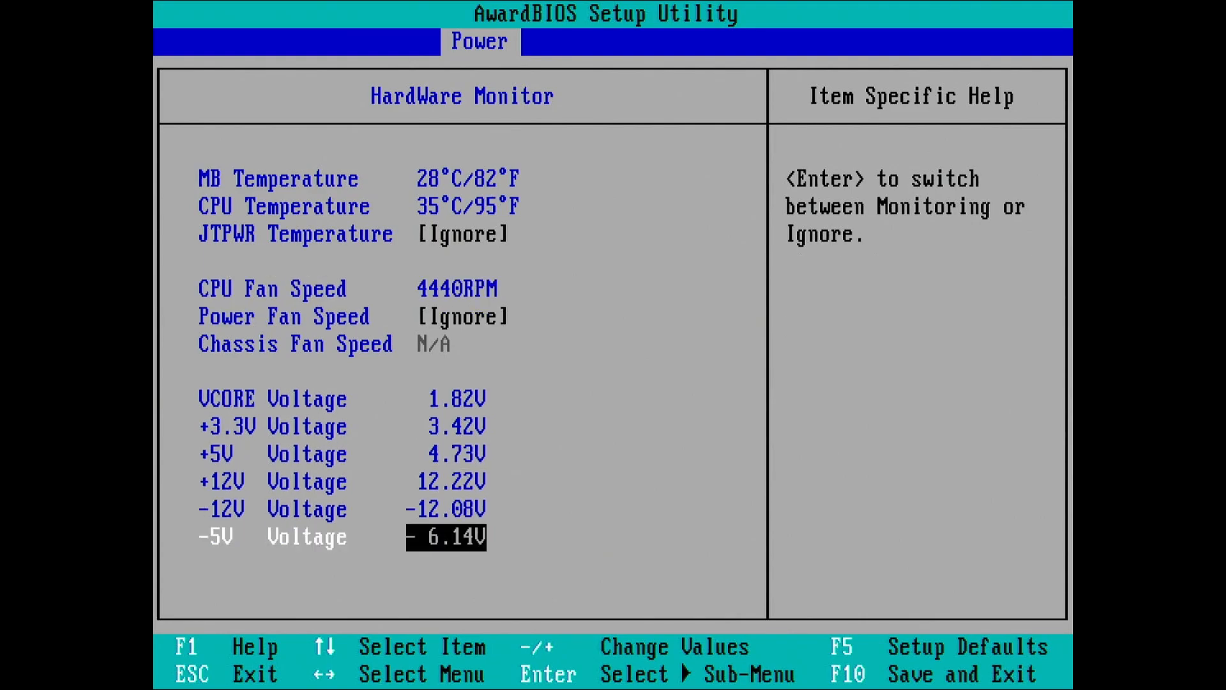
pyautogui.press('up')
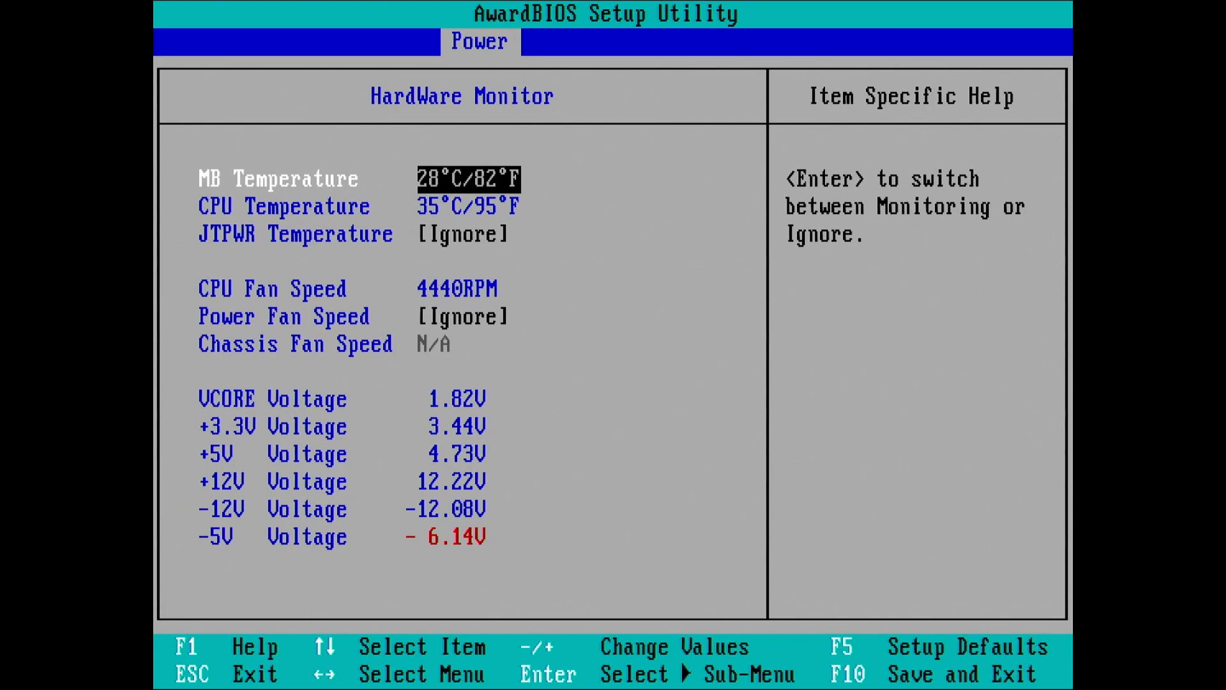